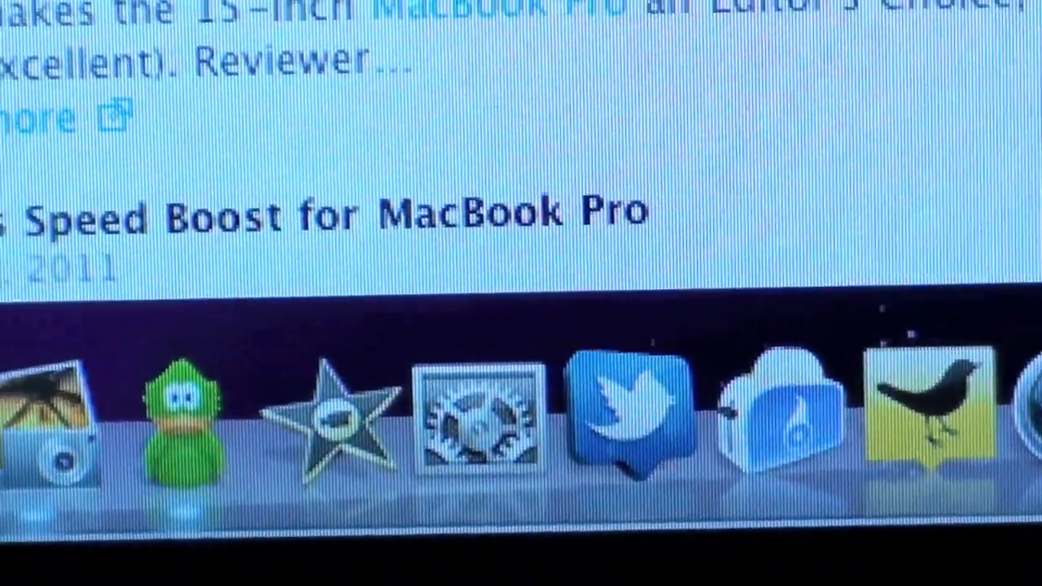
pyautogui.scroll(3)
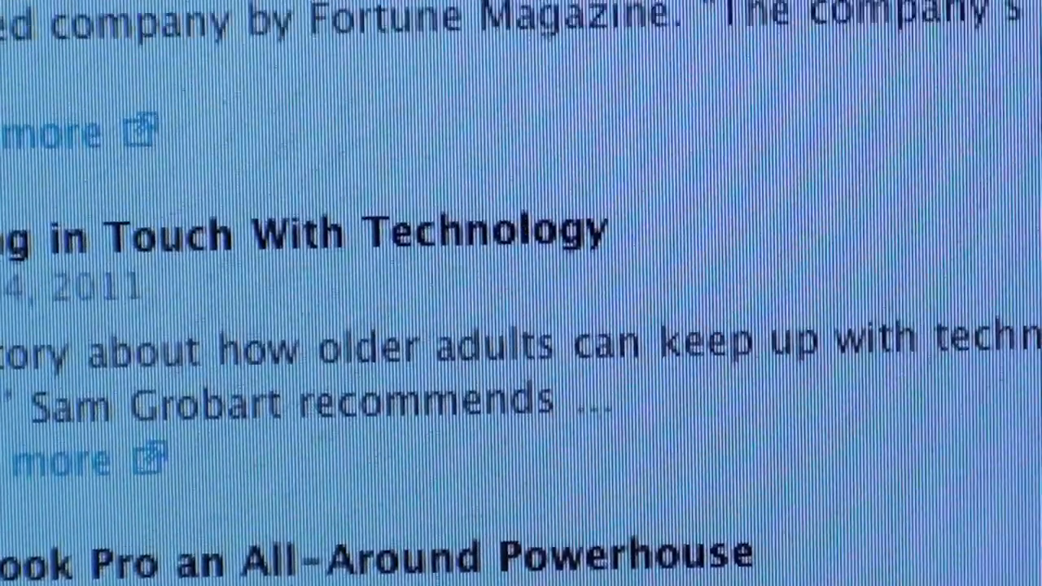
pyautogui.scroll(3)
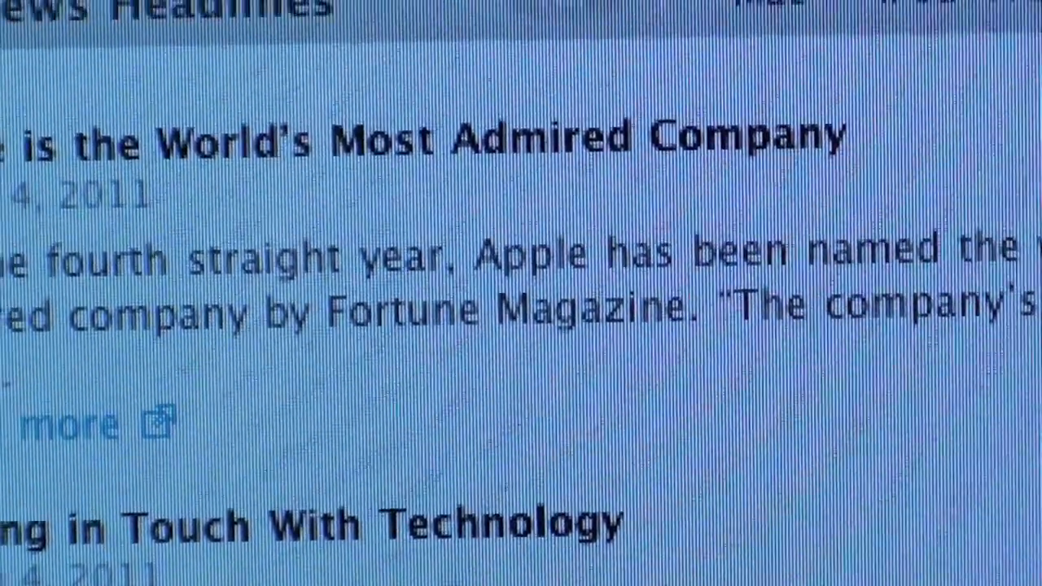